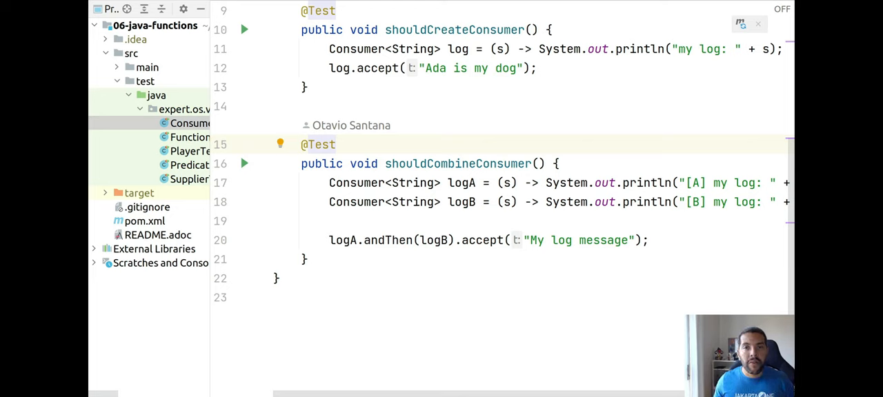
{"action": "mouse_move", "coordinate": [449, 141]}
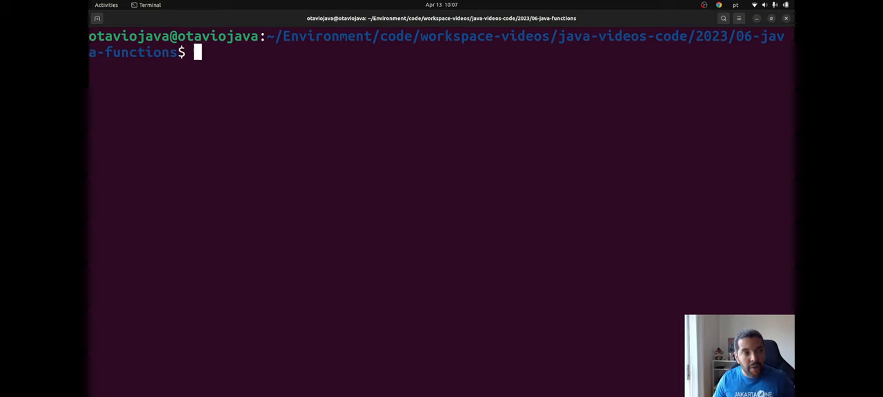
- Run mvn clean test in the terminal and review the build output
{"action": "type", "text": "mvn clean"}
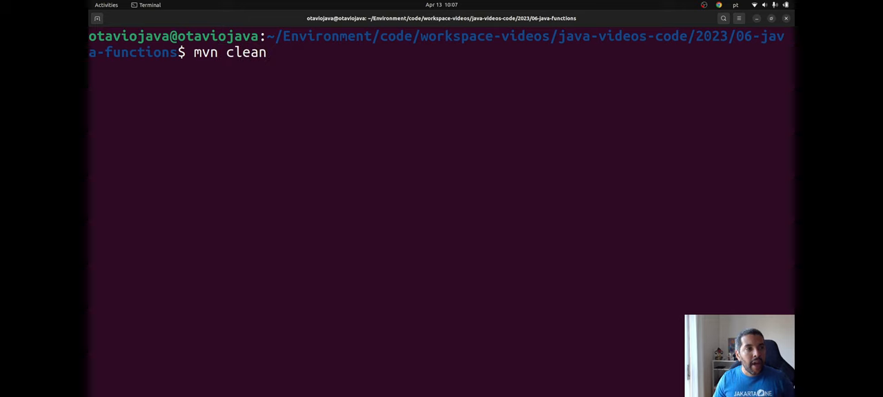
{"action": "type", "text": "test"}
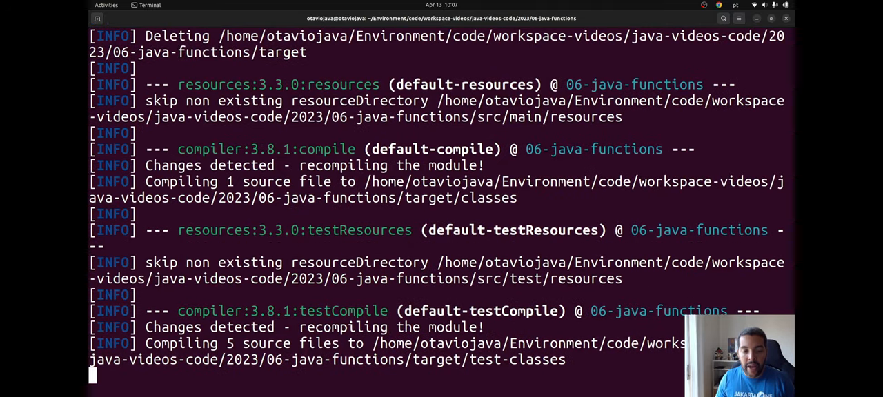
{"action": "scroll", "scroll_direction": "down", "scroll_amount": 3}
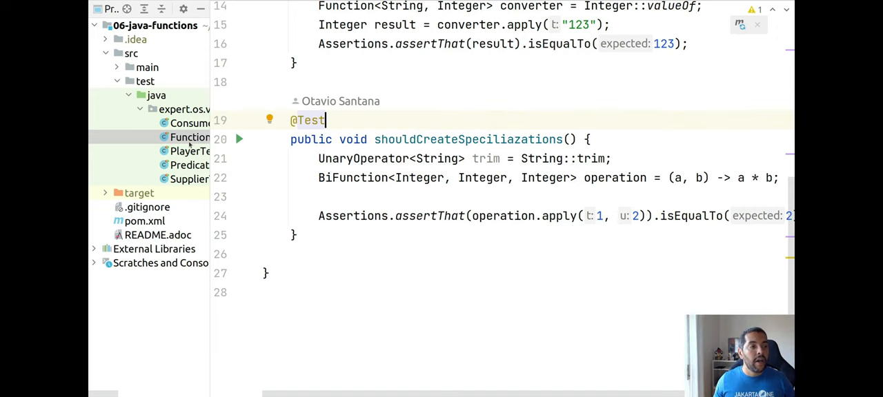
{"action": "left_click", "coordinate": [190, 123]}
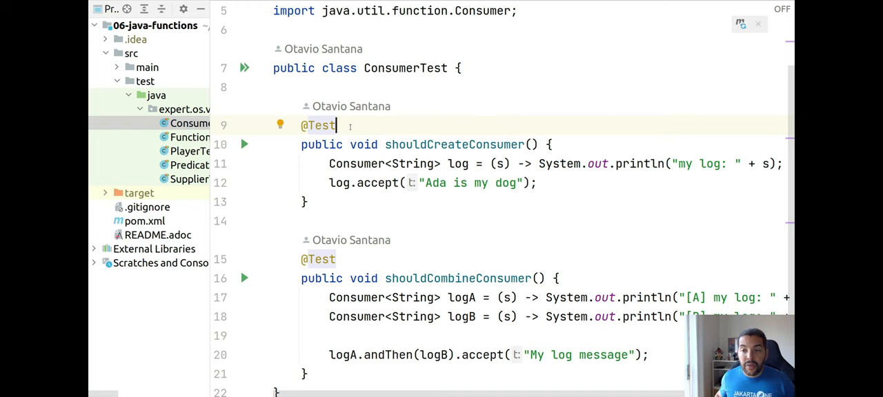
{"action": "key", "text": "enter"}
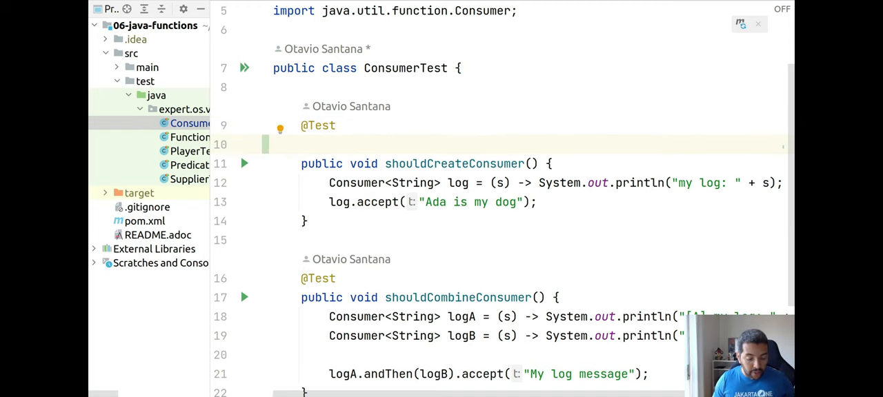
{"action": "type", "text": "@"}
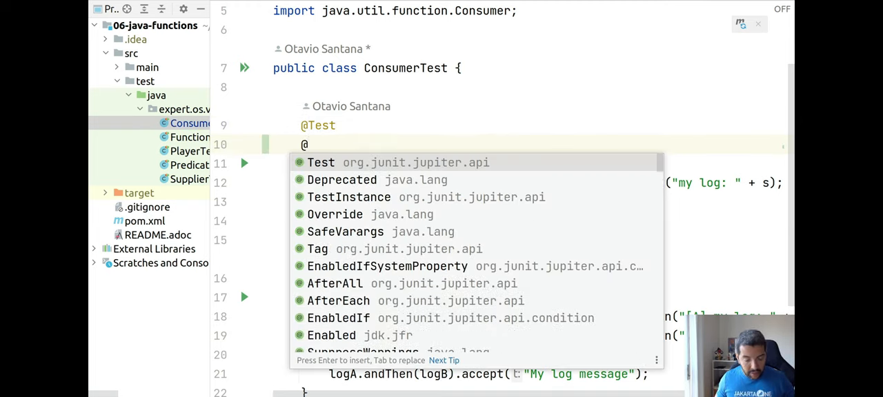
{"action": "type", "text": "Tag"}
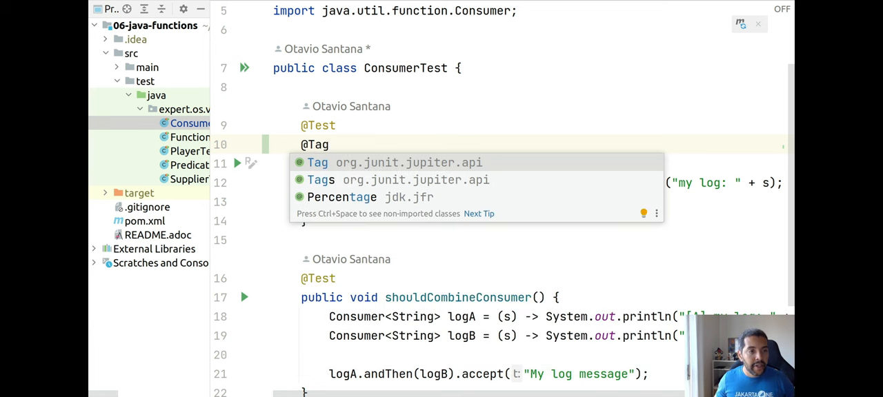
{"action": "left_click", "coordinate": [317, 163]}
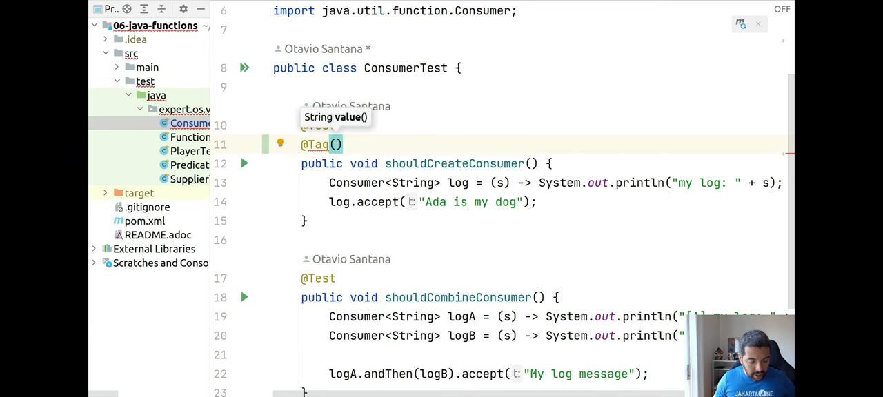
{"action": "type", "text": "\"\""}
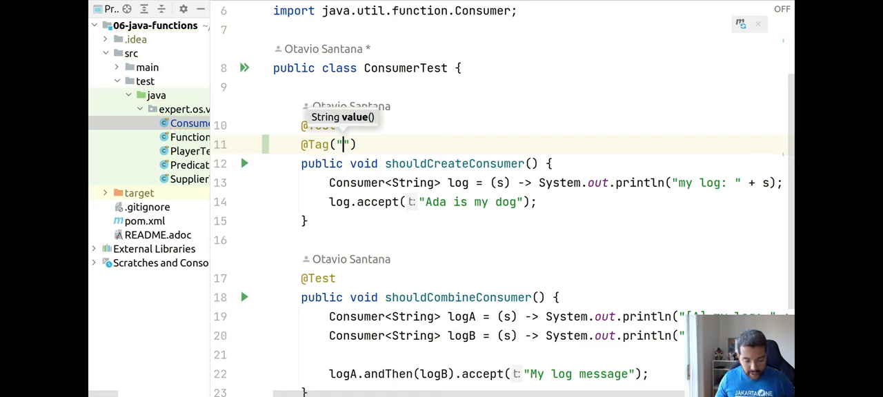
{"action": "type", "text": "d"}
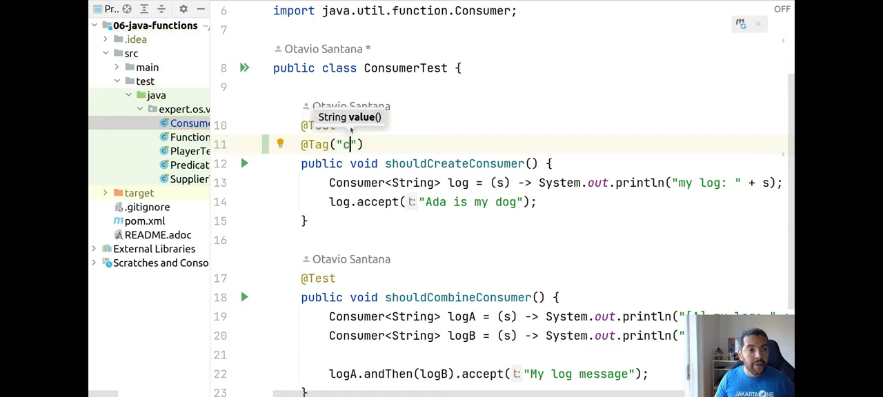
{"action": "type", "text": "onsumer"}
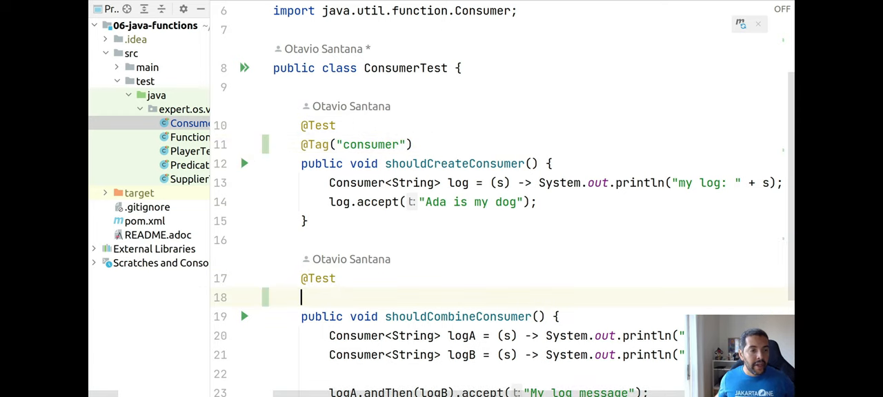
{"action": "type", "text": "@Tag(\"consumer\")"}
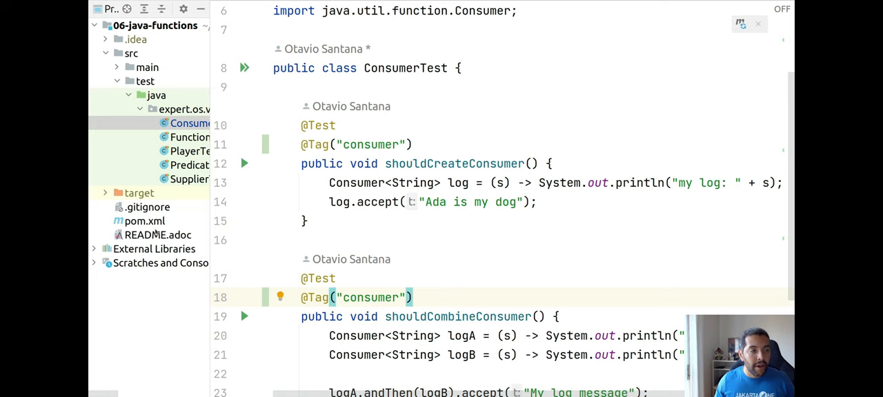
- Switch to the project's pom.xml from the Project tree
{"action": "left_click", "coordinate": [145, 221]}
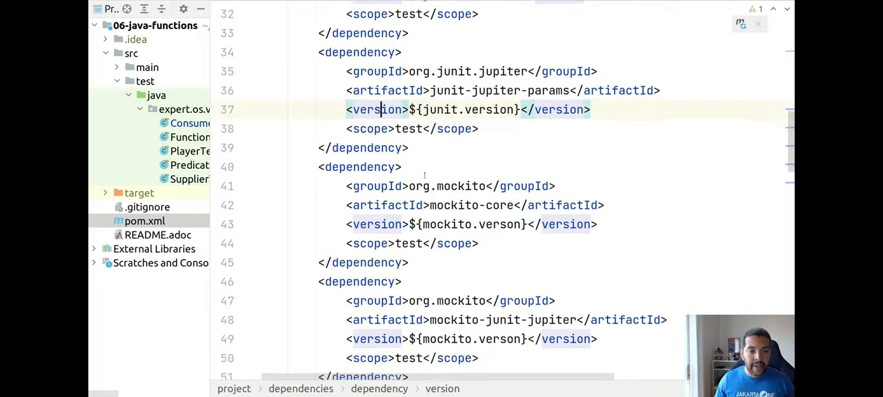
- Uncomment Surefire's <groups> setting in pom.xml and set it to consumer
{"action": "scroll", "scroll_direction": "down", "scroll_amount": 3}
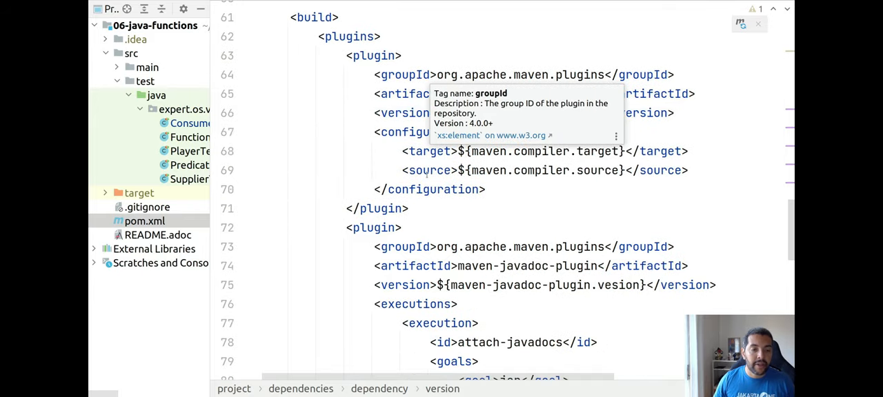
{"action": "scroll", "scroll_direction": "down", "scroll_amount": 3}
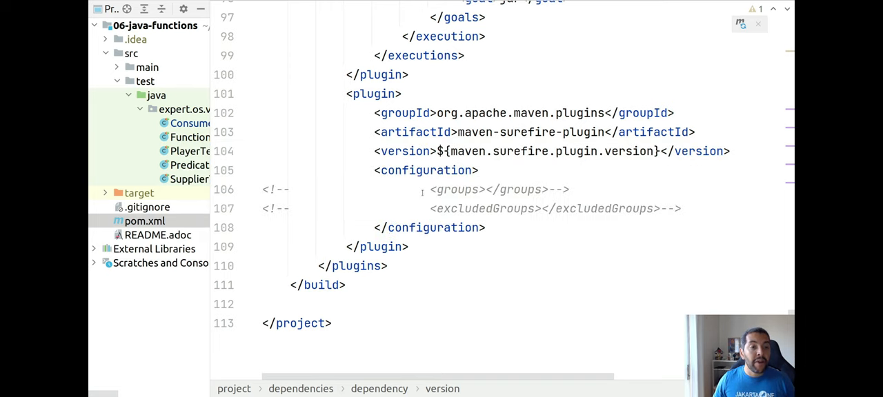
{"action": "left_click", "coordinate": [430, 189]}
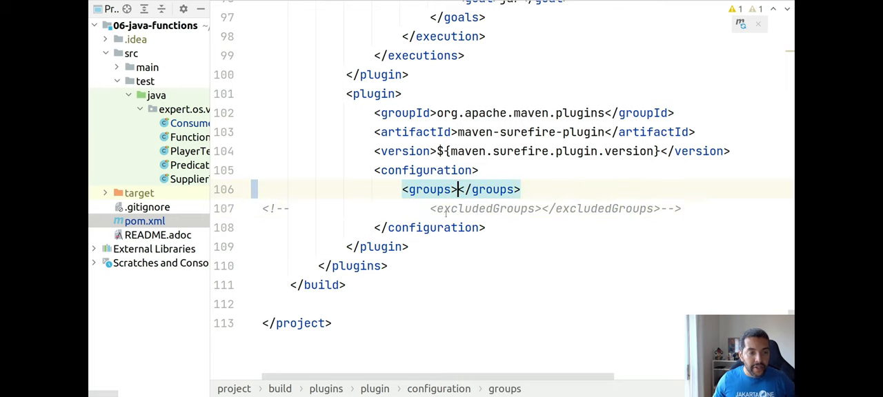
{"action": "type", "text": "consum"}
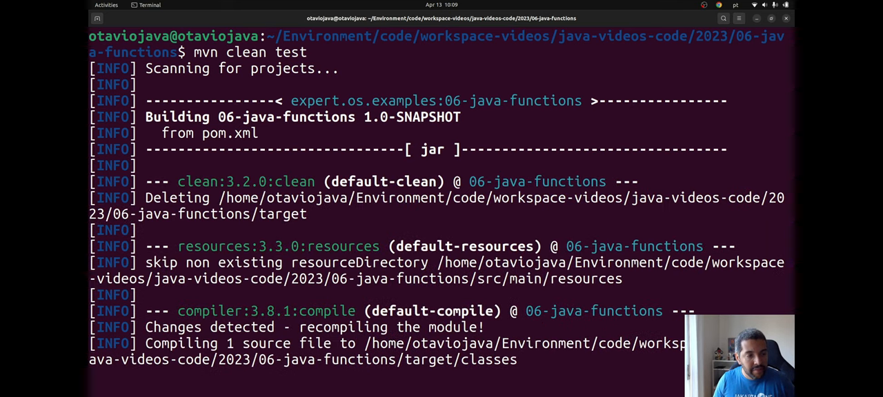
- Review the test output and return to the terminal with the ConsumerTest results
{"action": "scroll", "scroll_direction": "down", "scroll_amount": 3}
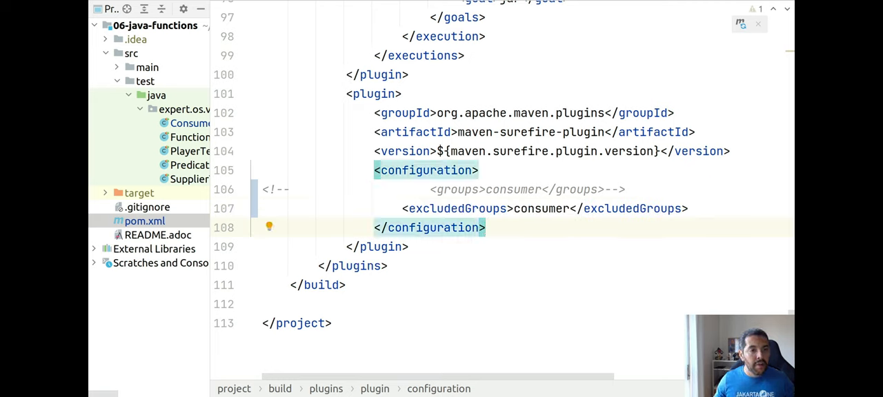
{"action": "key", "text": "alt+Tab"}
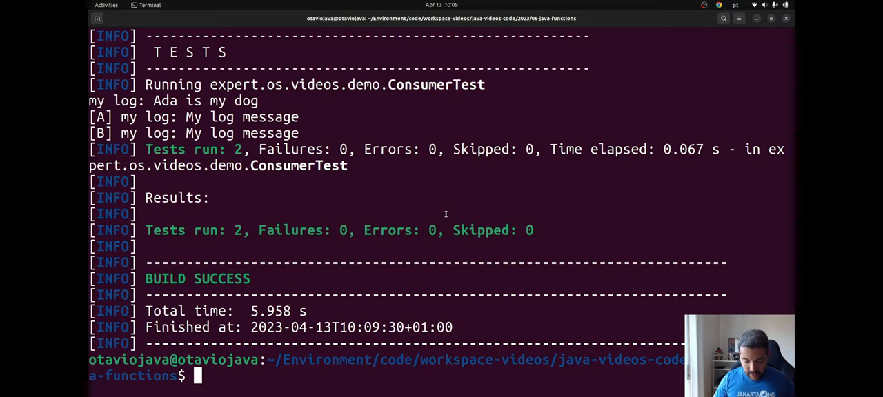
- Rerun mvn clean test with the consumer group excluded and review the output
{"action": "type", "text": "mvn clean test"}
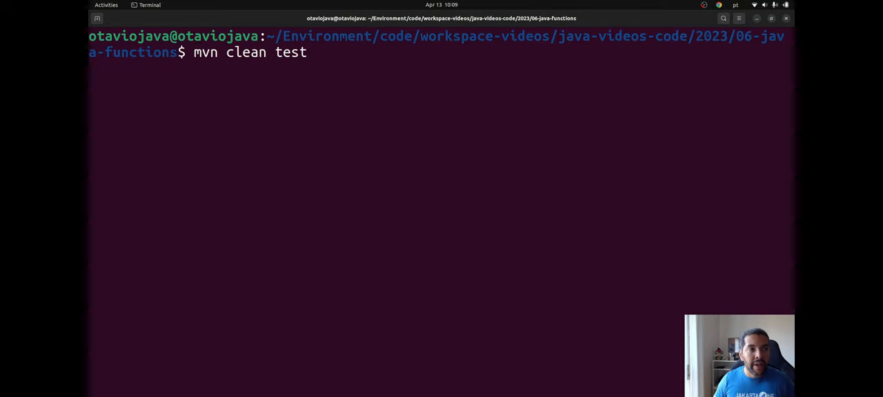
{"action": "key", "text": "Return"}
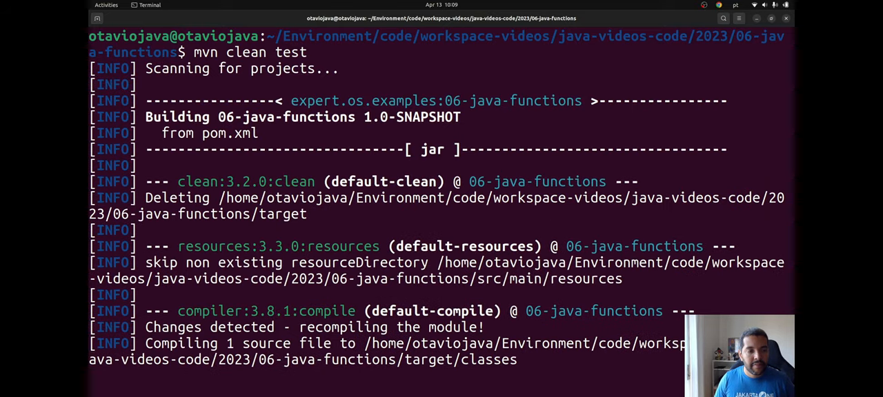
{"action": "scroll", "scroll_direction": "down", "scroll_amount": 3}
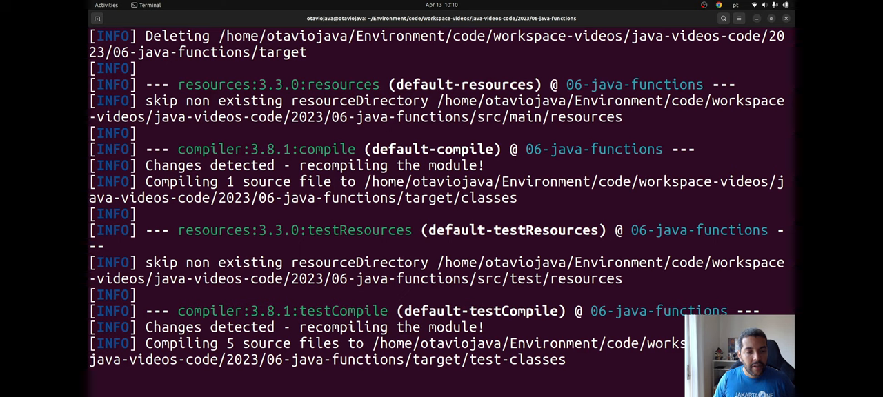
{"action": "scroll", "scroll_direction": "down", "scroll_amount": 3}
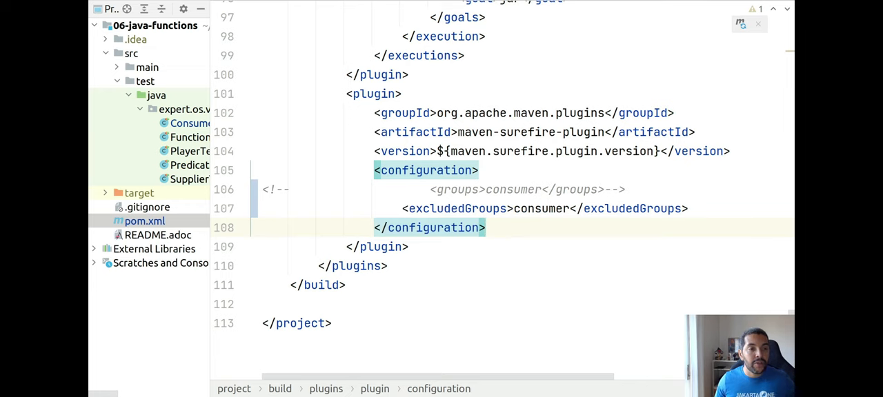
{"action": "mouse_move", "coordinate": [447, 208]}
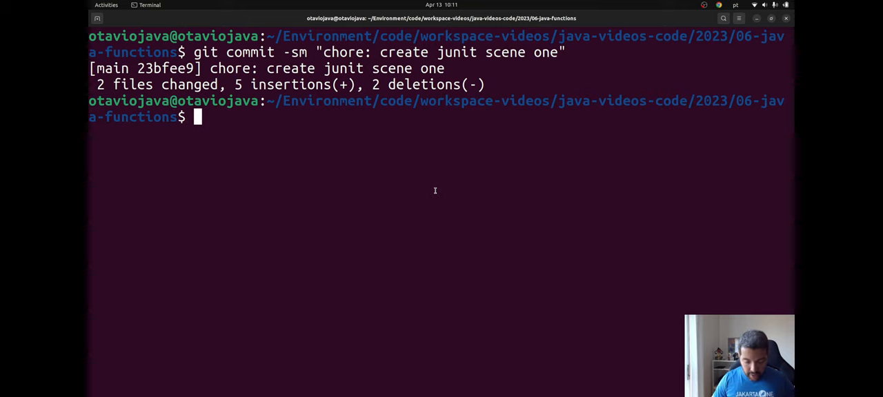
- Stage all project changes with git add . and enter mvn clean test again
{"action": "type", "text": "git add ."}
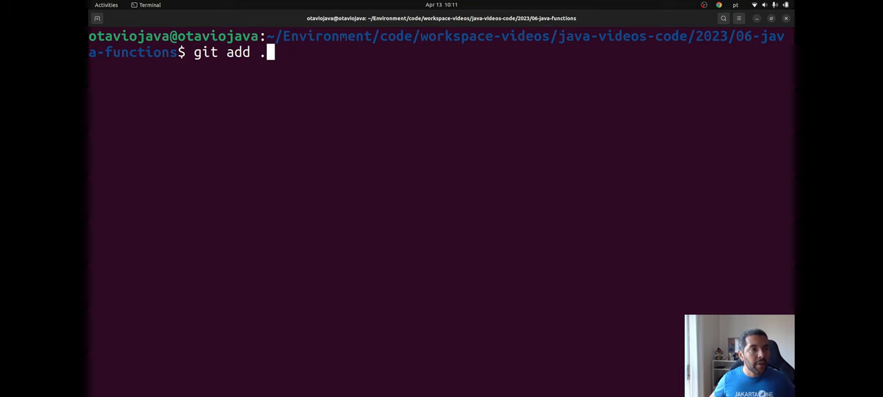
{"action": "type", "text": "mvn clean test"}
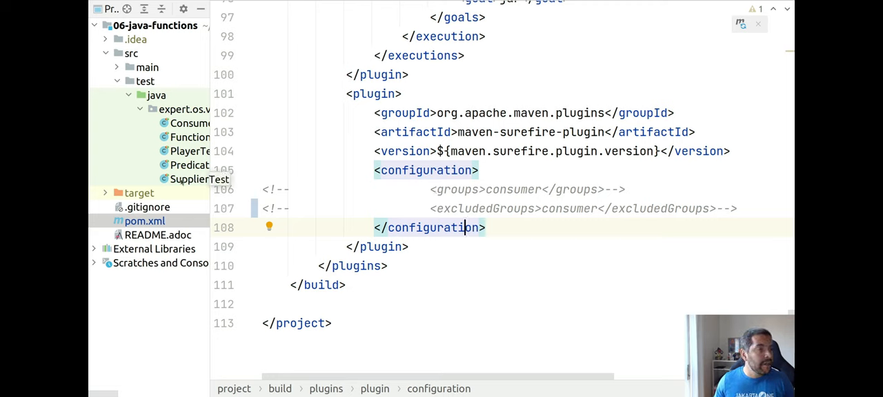
{"action": "left_click", "coordinate": [188, 180]}
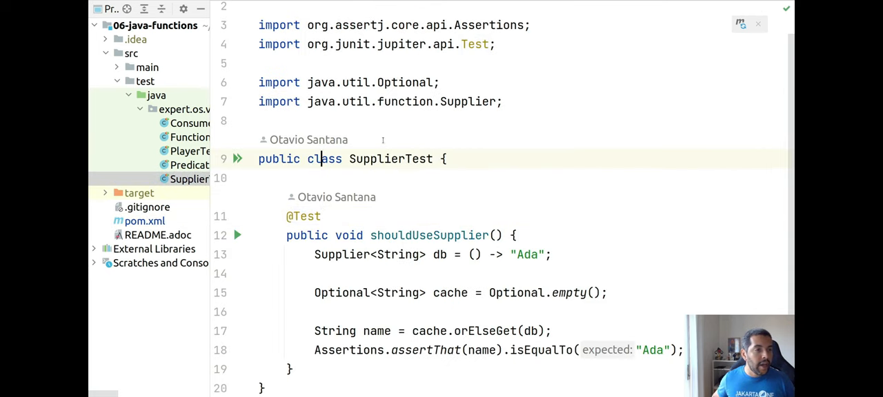
{"action": "key", "text": "Enter"}
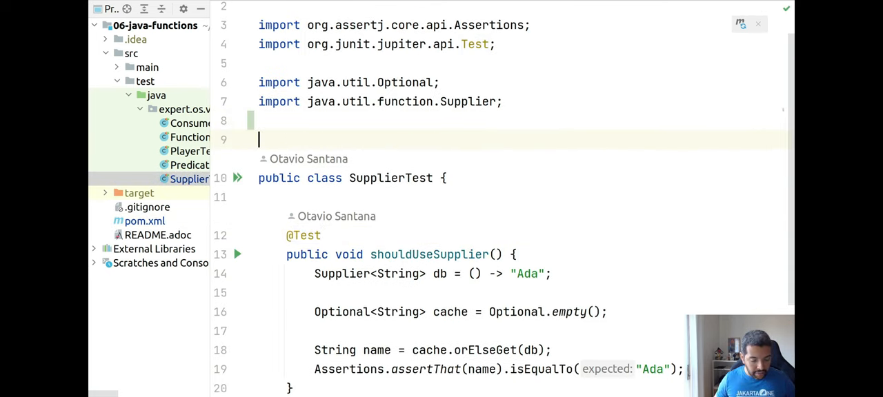
{"action": "type", "text": "@Ena"}
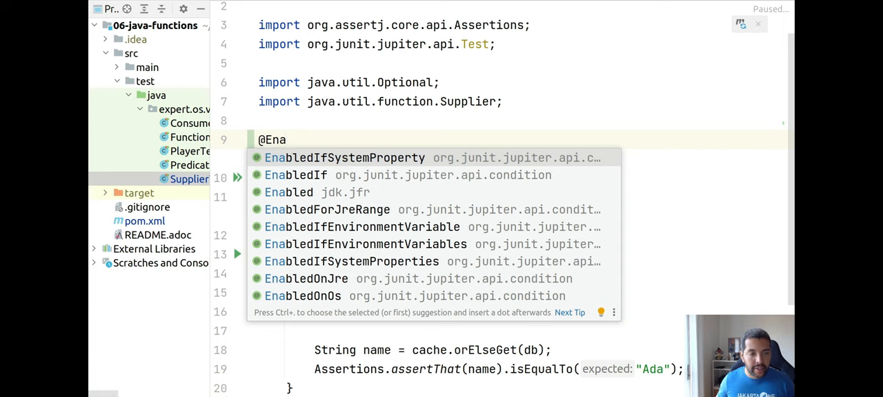
{"action": "left_click", "coordinate": [344, 157]}
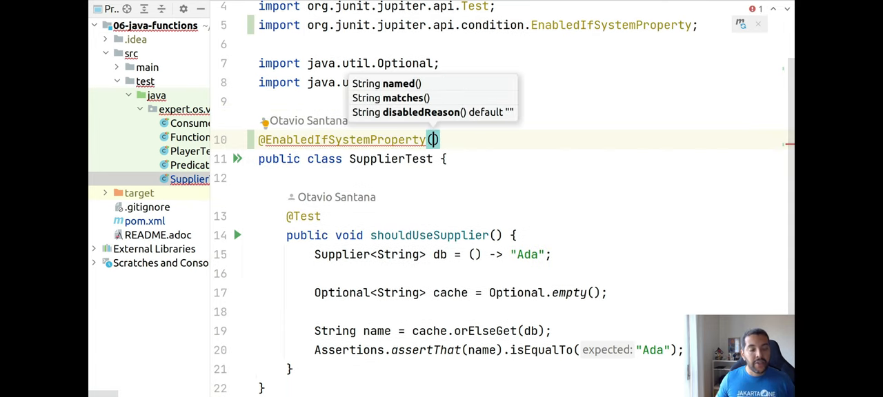
- Fill the annotation with value "os.exepert.test" and matches "true"
{"action": "type", "text": "\"\""}
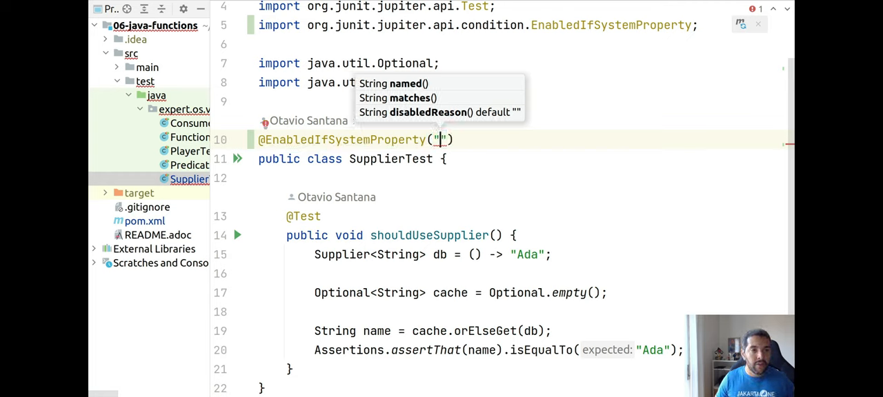
{"action": "type", "text": "os"}
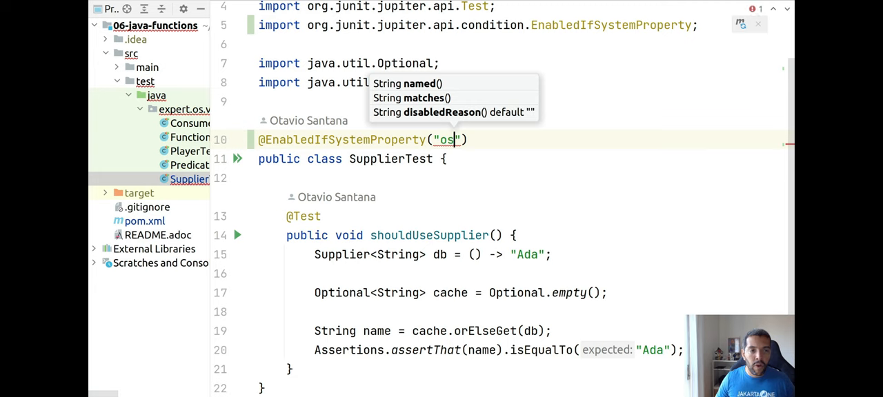
{"action": "type", "text": ".exert"}
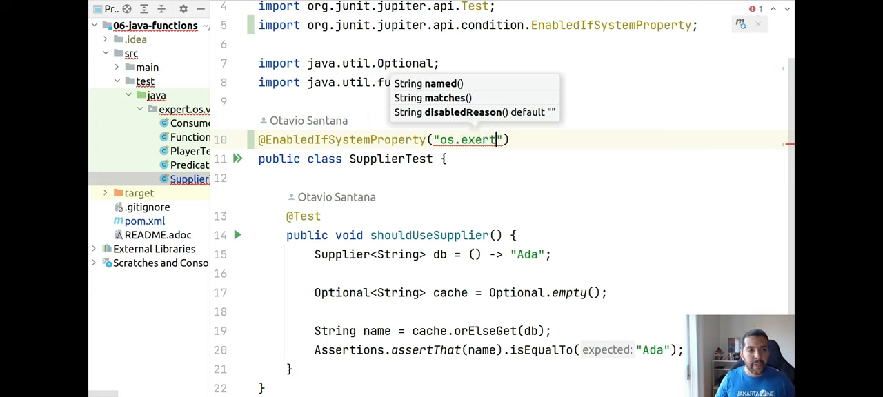
{"action": "key", "text": "BackSpace"}
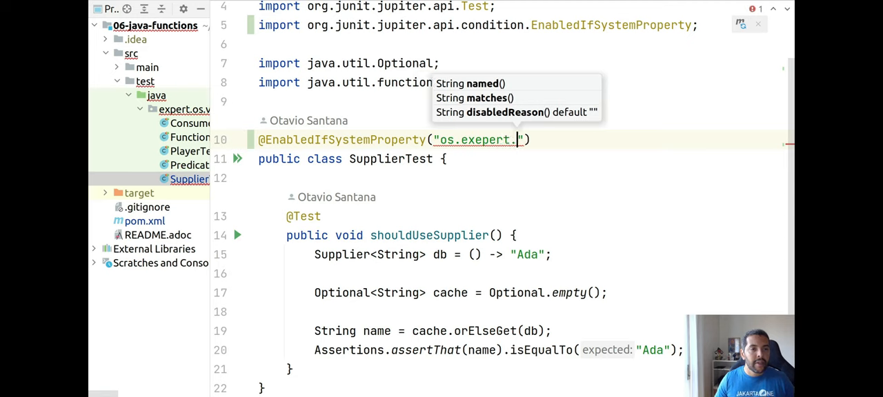
{"action": "type", "text": "test"}
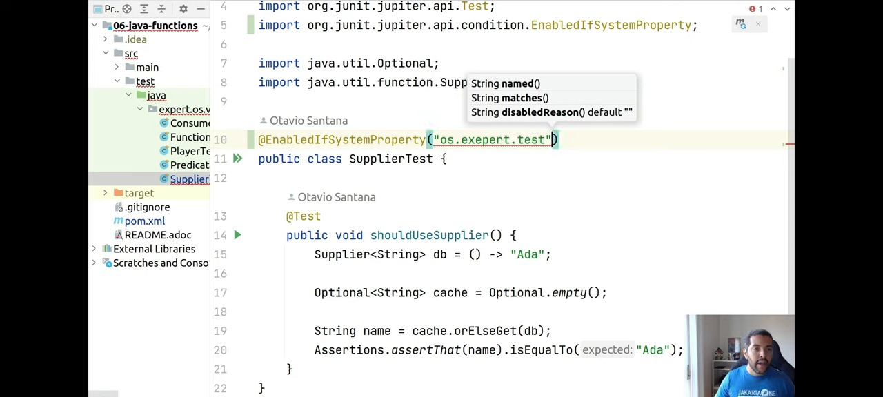
{"action": "type", "text": ",matches = \""}
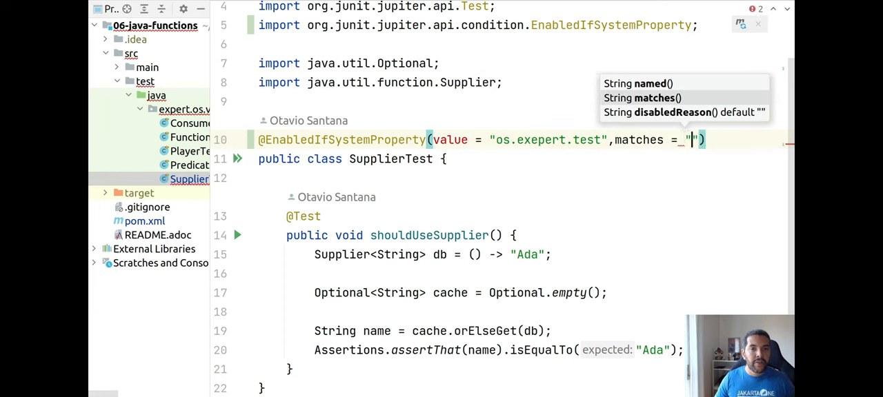
{"action": "type", "text": "true"}
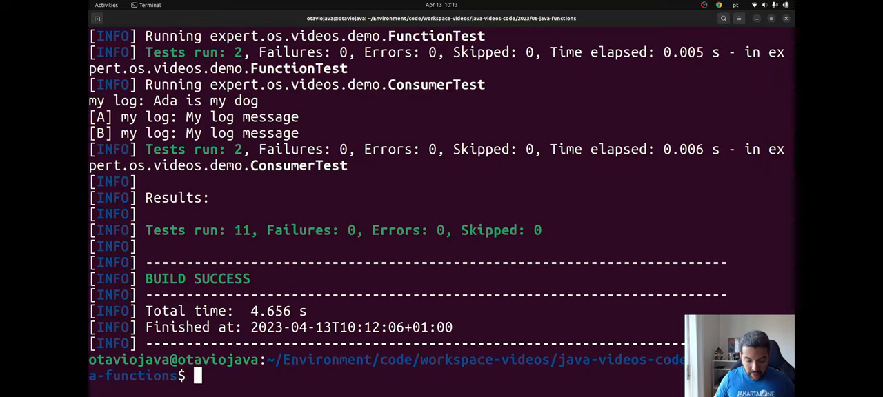
- Run mvn clean test, check the summary shows Skipped: 1, then start mvn clean test -D
{"action": "type", "text": "mvn clean test"}
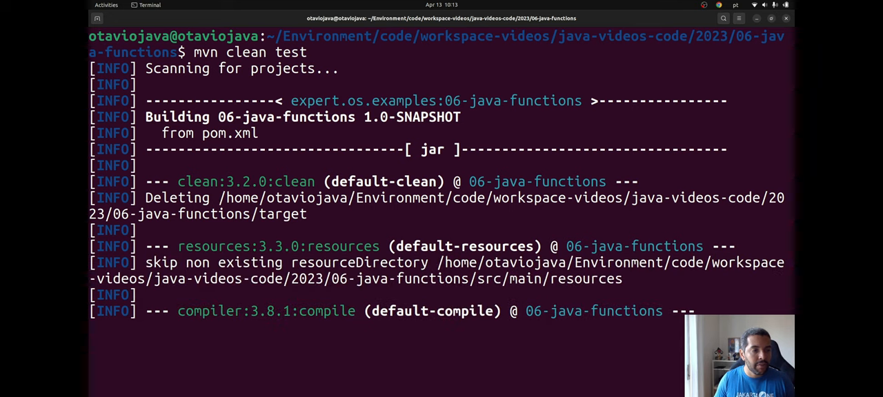
{"action": "scroll", "scroll_direction": "down", "scroll_amount": 3}
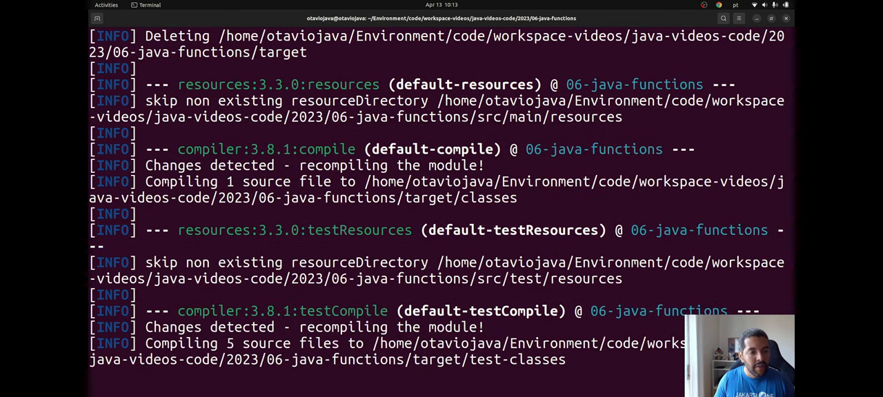
{"action": "scroll", "scroll_direction": "down", "scroll_amount": 3}
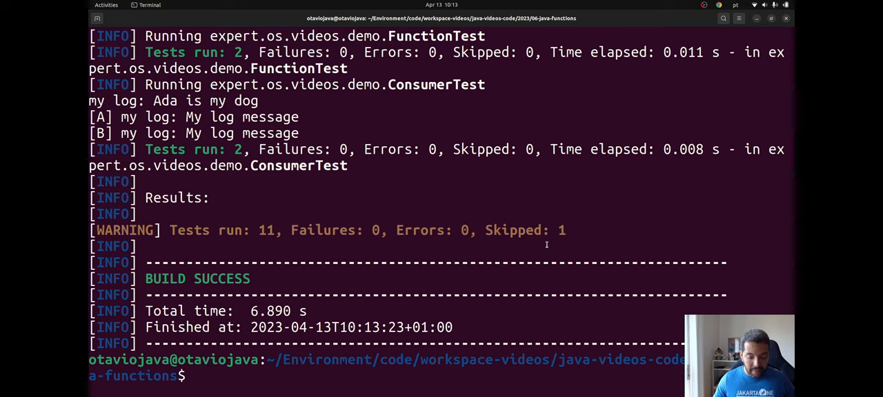
{"action": "type", "text": "mvn clean test"}
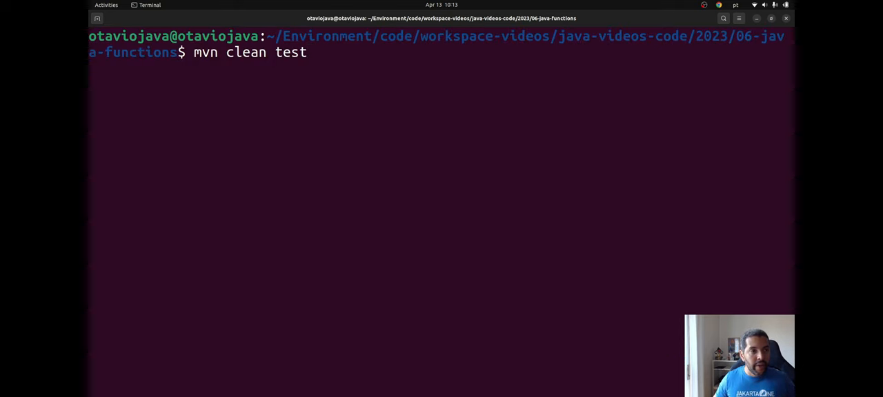
{"action": "type", "text": "-D"}
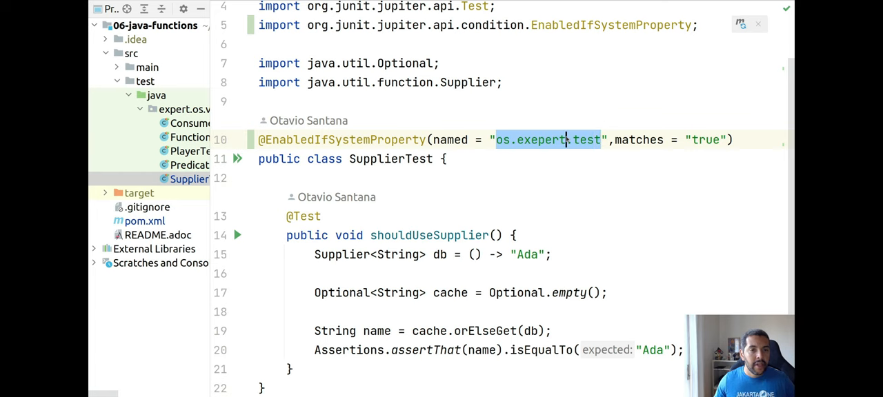
- Copy the os.exepert.test property name from SupplierTest's annotation
{"action": "right_click", "coordinate": [545, 139]}
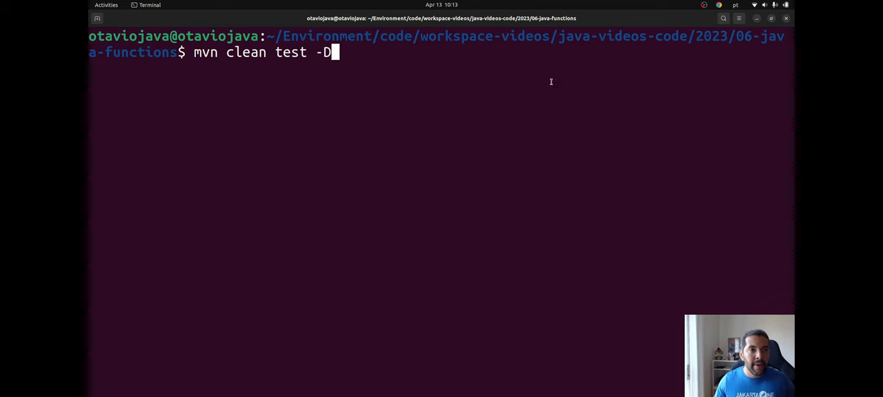
- Run mvn clean test -Dos.exepert.test=true and review the output
{"action": "type", "text": "os.exepert.test"}
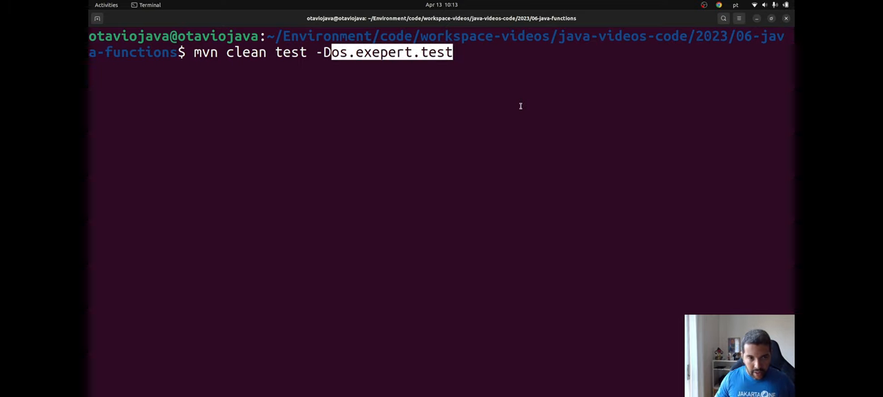
{"action": "type", "text": "="}
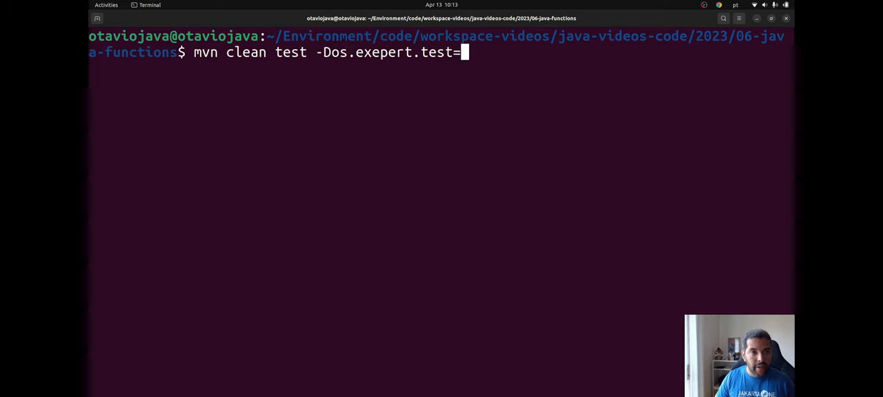
{"action": "type", "text": "true"}
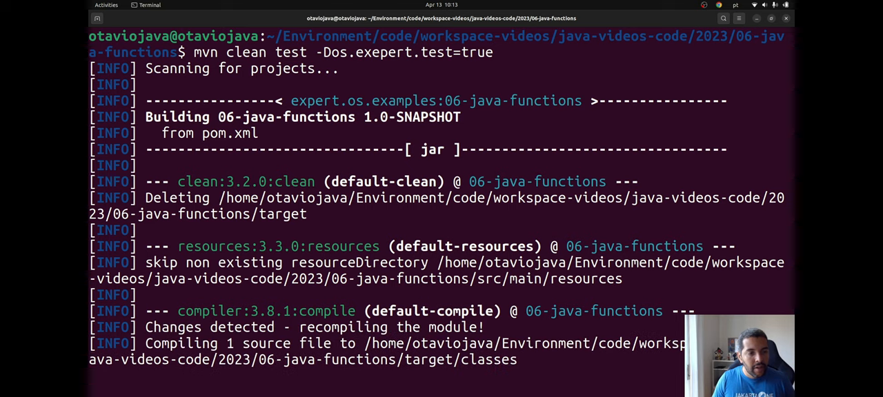
{"action": "scroll", "scroll_direction": "down", "scroll_amount": 3}
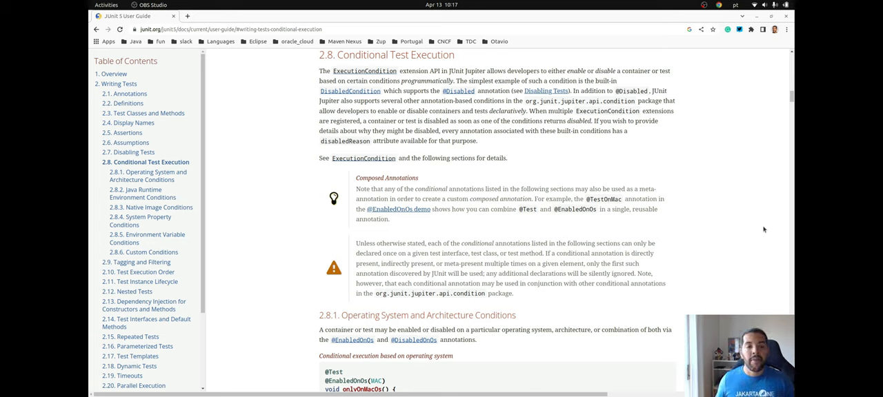
{"action": "mouse_move", "coordinate": [731, 195]}
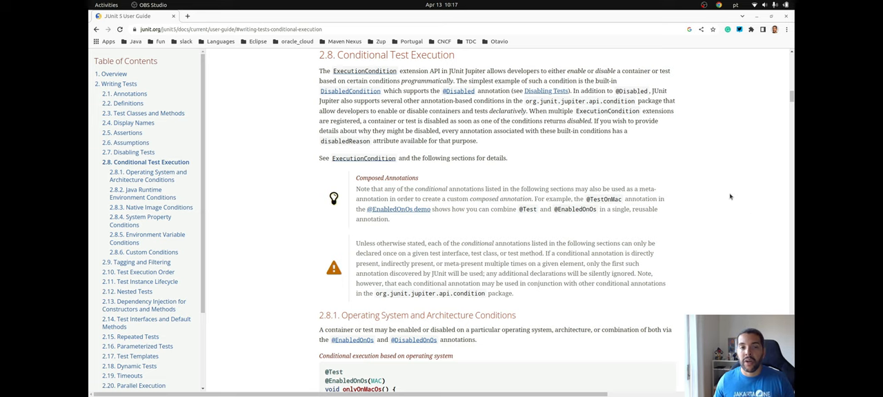
- Scroll through the OS, architecture, JRE and native-image condition examples and return to the section top
{"action": "scroll", "scroll_direction": "down", "scroll_amount": 3}
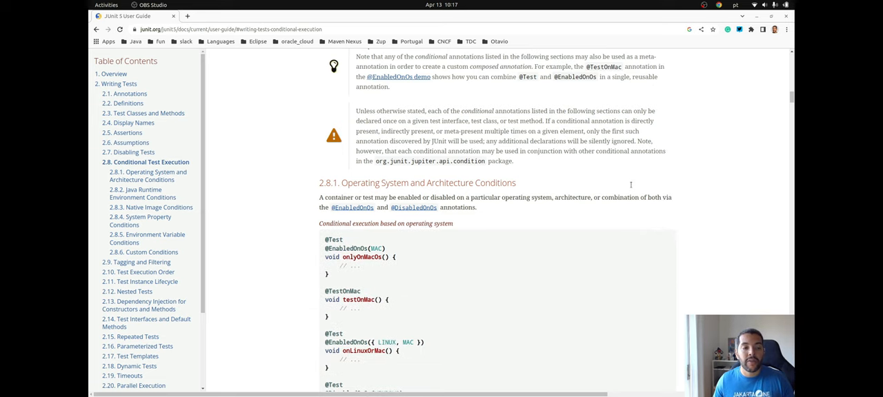
{"action": "scroll", "scroll_direction": "down", "scroll_amount": 3}
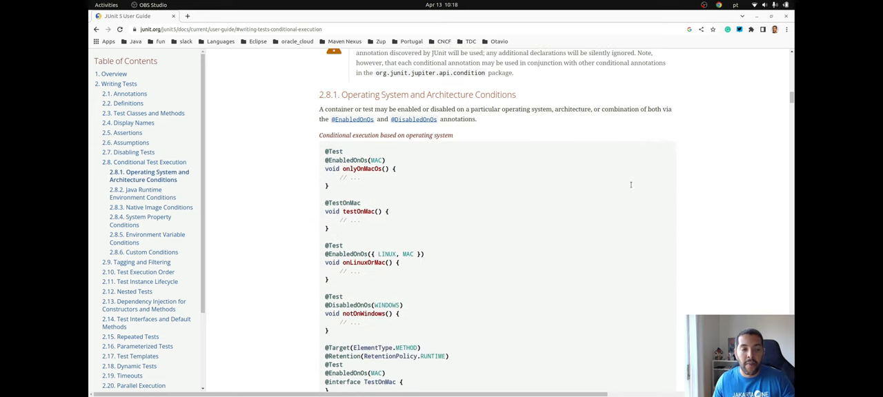
{"action": "scroll", "scroll_direction": "down", "scroll_amount": 3}
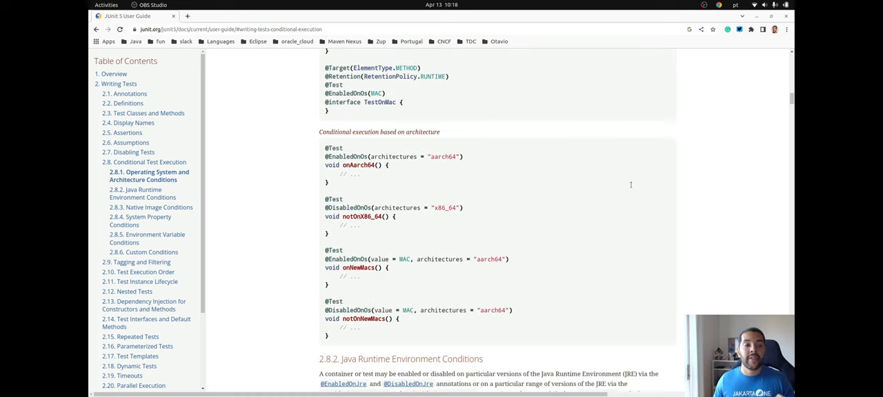
{"action": "scroll", "scroll_direction": "down", "scroll_amount": 3}
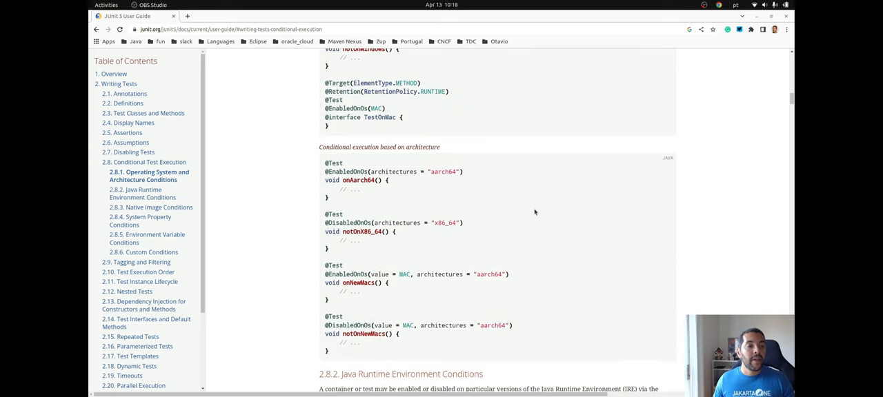
{"action": "scroll", "scroll_direction": "down", "scroll_amount": 3}
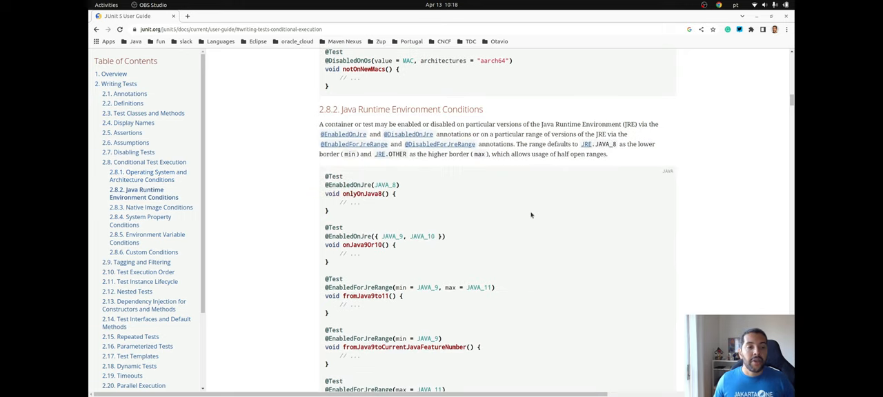
{"action": "scroll", "scroll_direction": "down", "scroll_amount": 3}
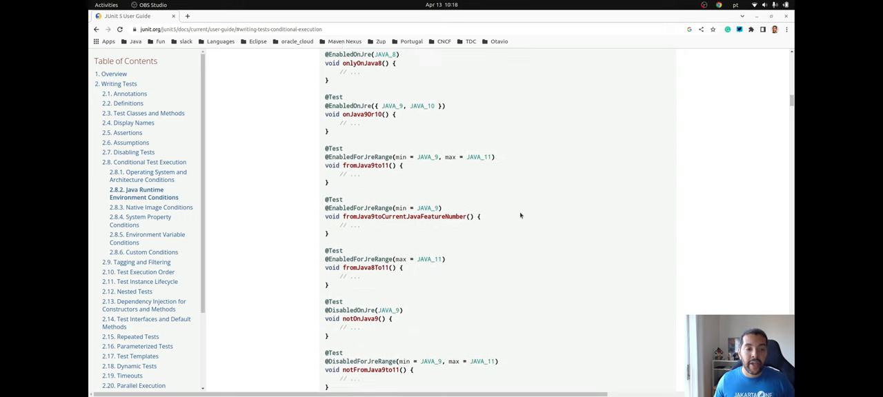
{"action": "scroll", "scroll_direction": "down", "scroll_amount": 3}
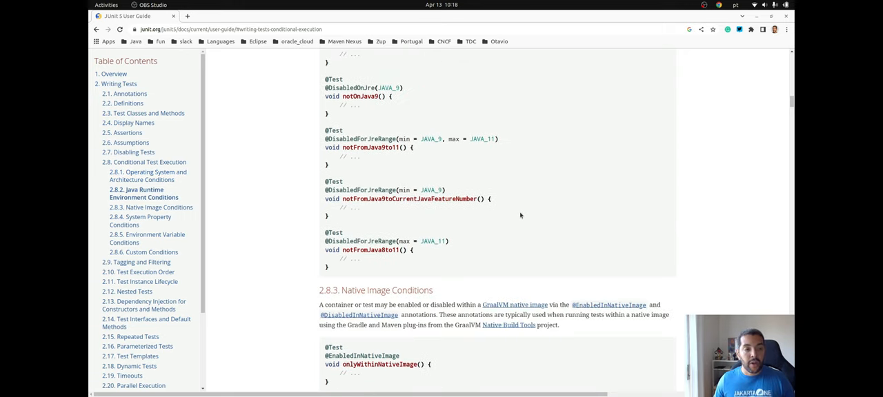
{"action": "scroll", "scroll_direction": "up", "scroll_amount": 3}
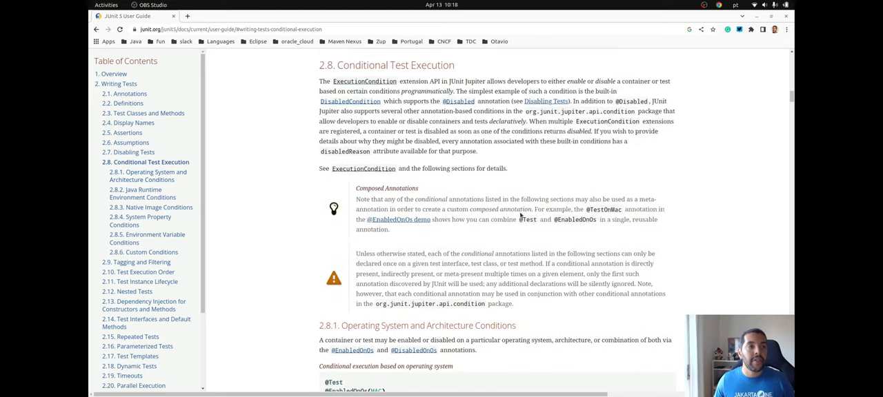
{"action": "scroll", "scroll_direction": "down", "scroll_amount": 3}
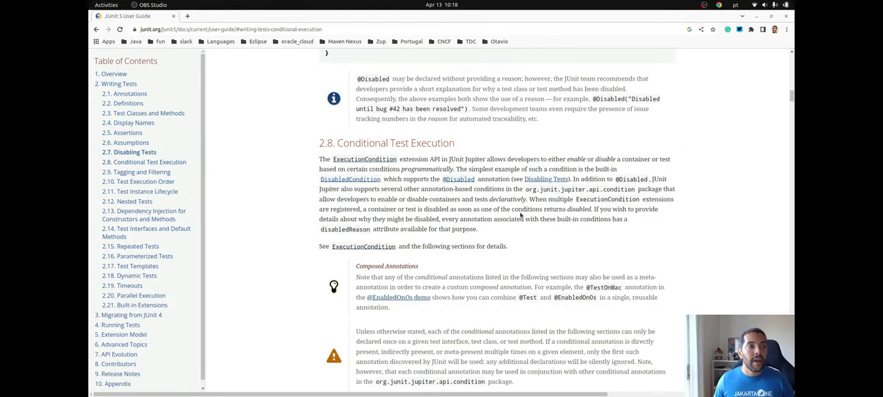